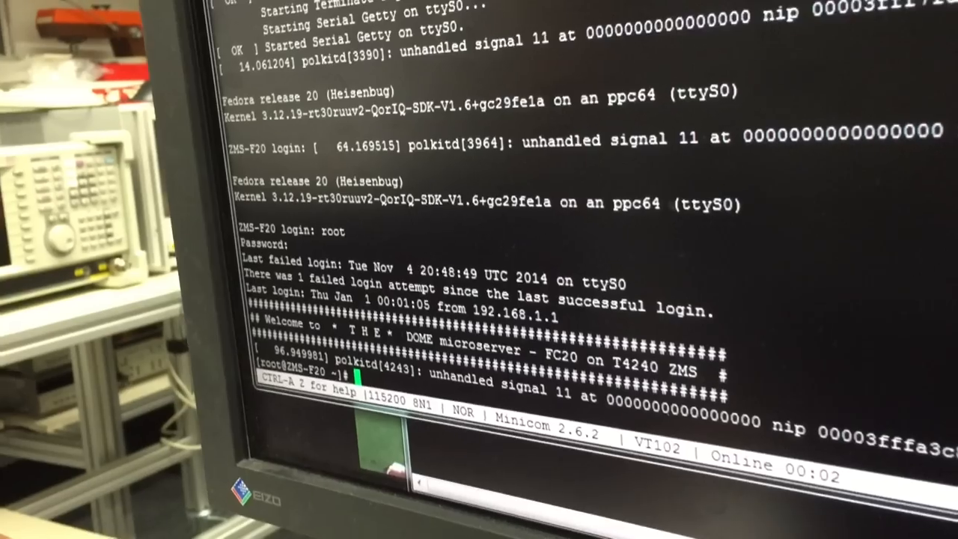
pyautogui.write('ht')
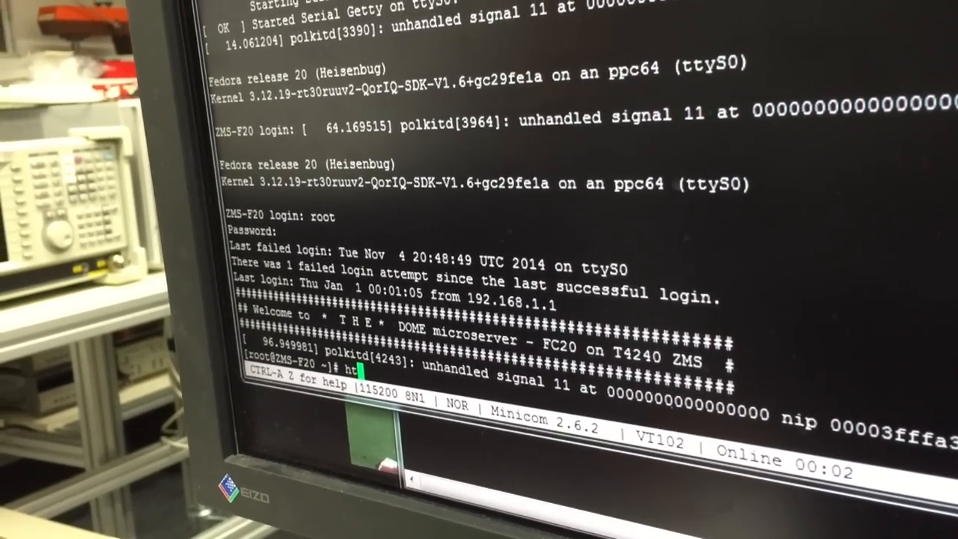
pyautogui.write('op')
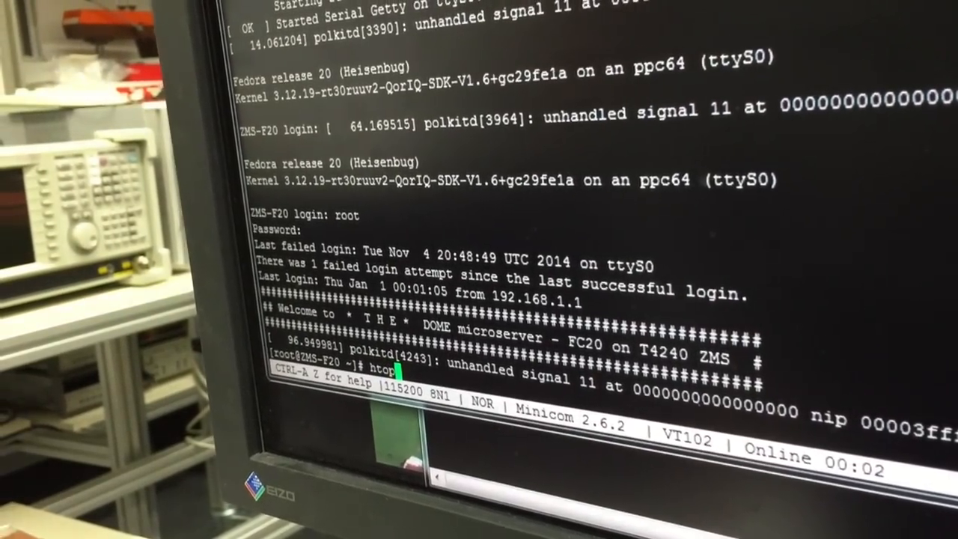